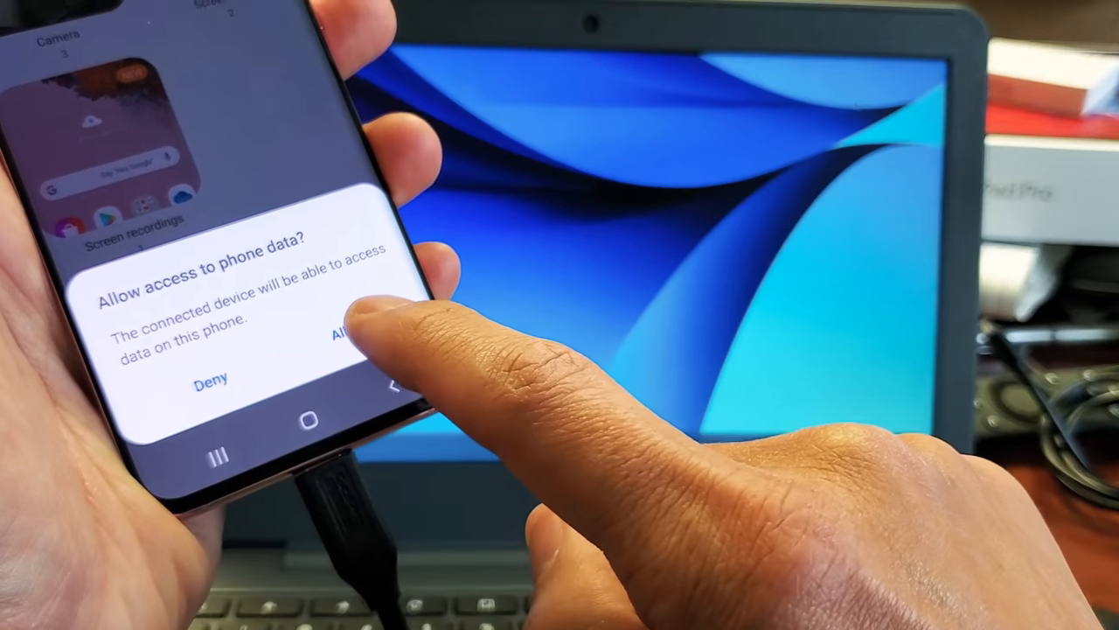
Step: Allow the Chromebook to access the Galaxy phone's data from the phone prompt
click(349, 336)
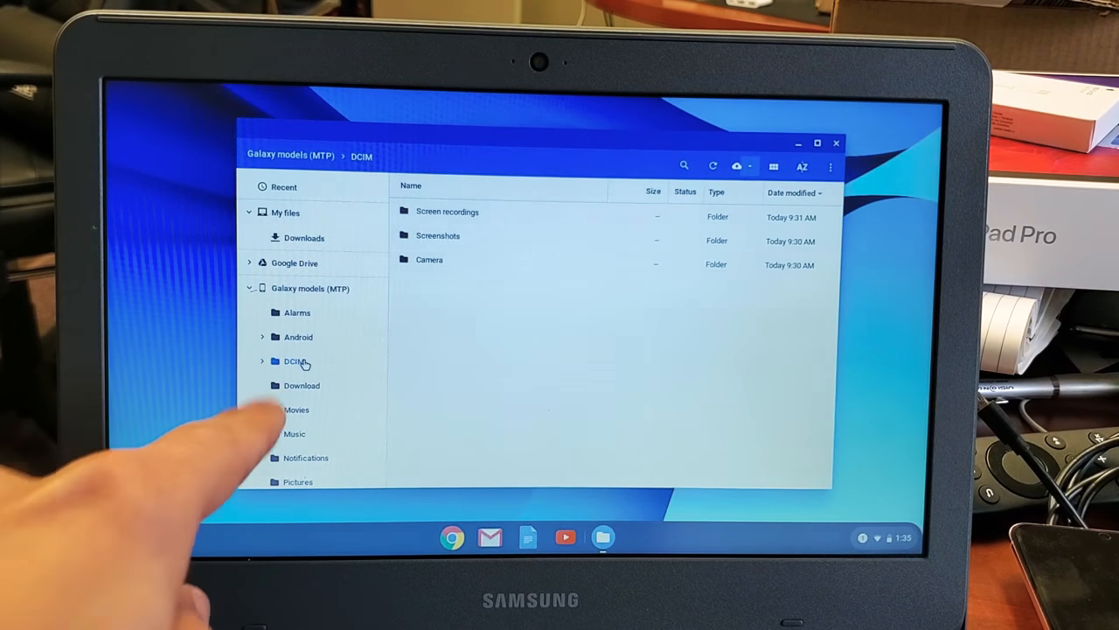
click(294, 361)
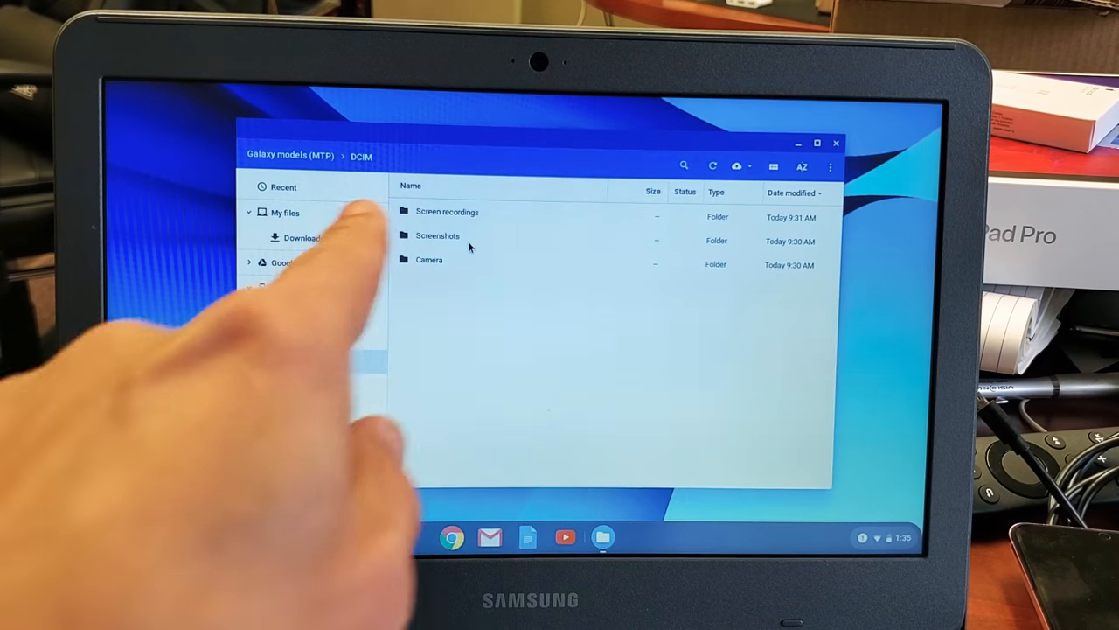
click(250, 287)
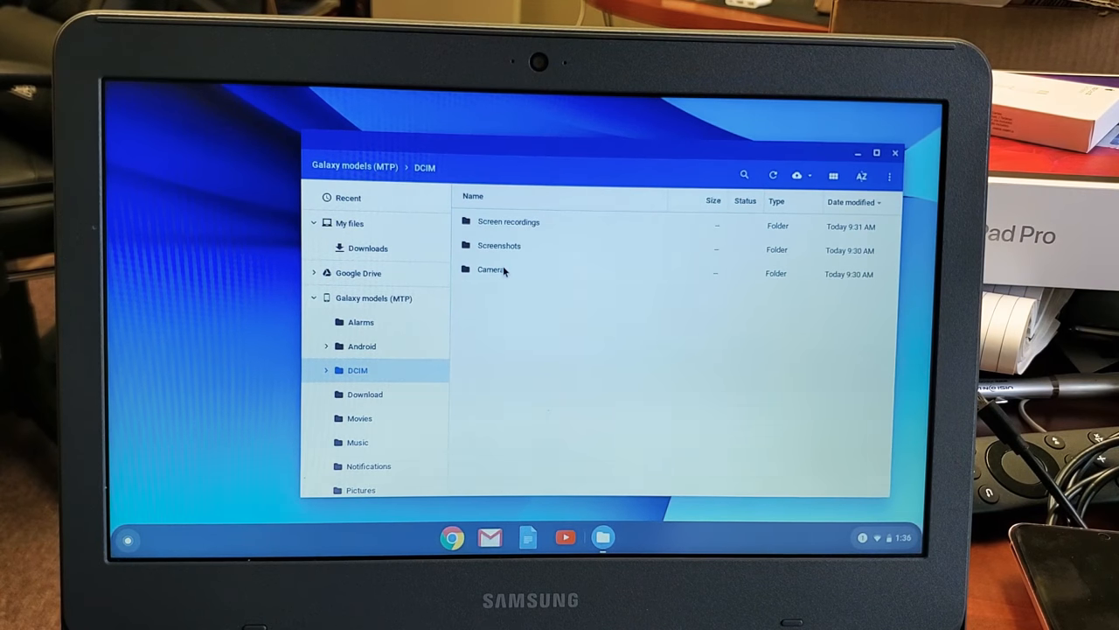
Step: Browse into DCIM/Camera on the phone and select the MP4 video among the three files
double_click(490, 270)
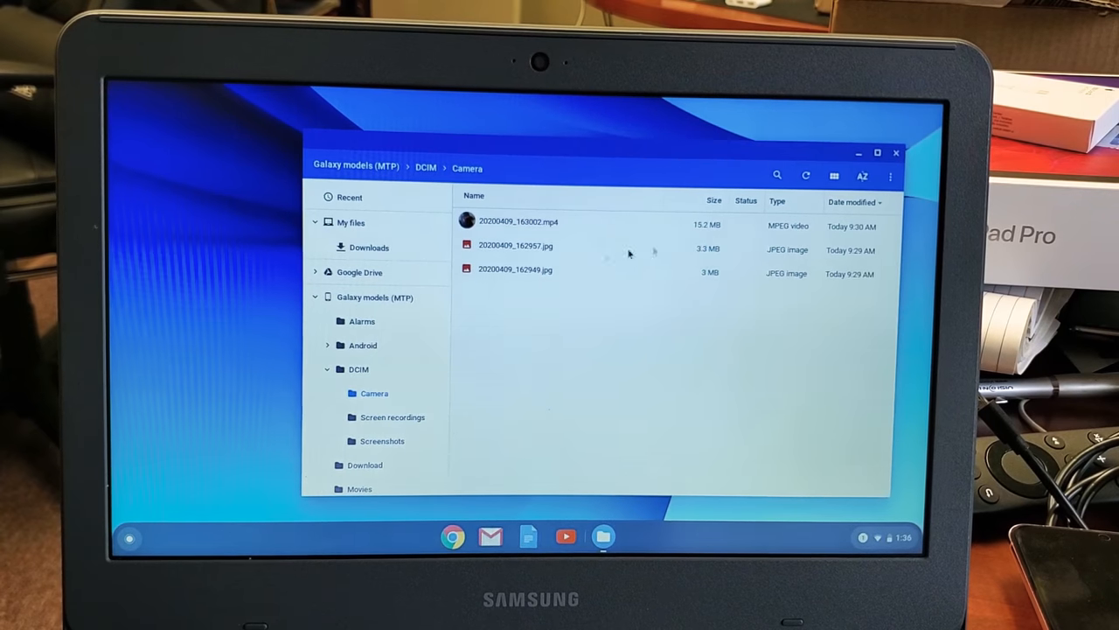
click(516, 245)
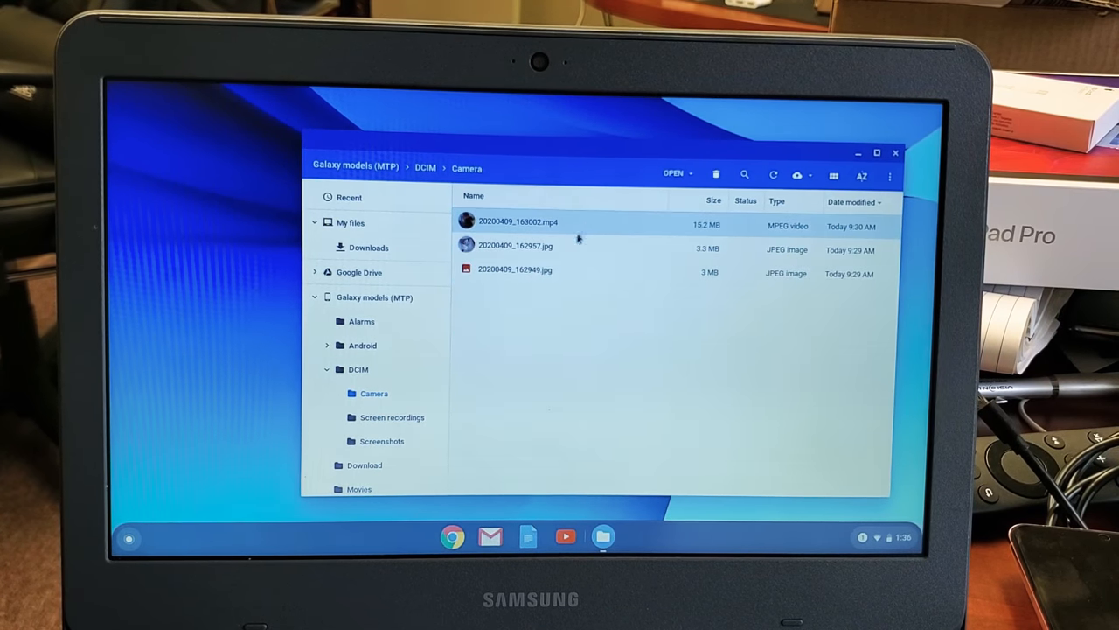
click(514, 269)
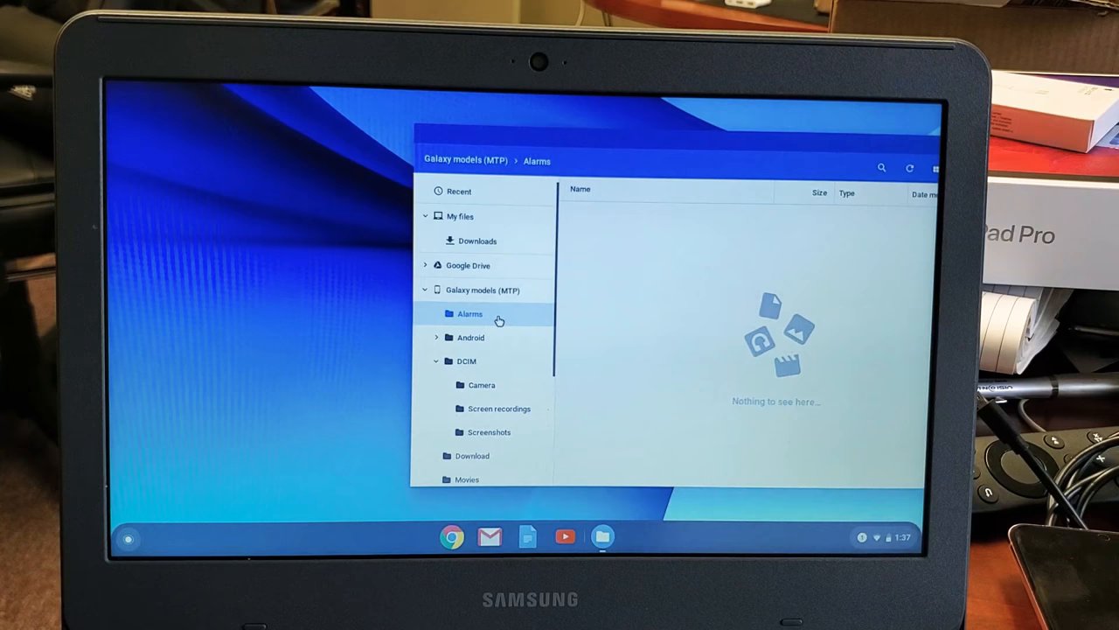
click(482, 385)
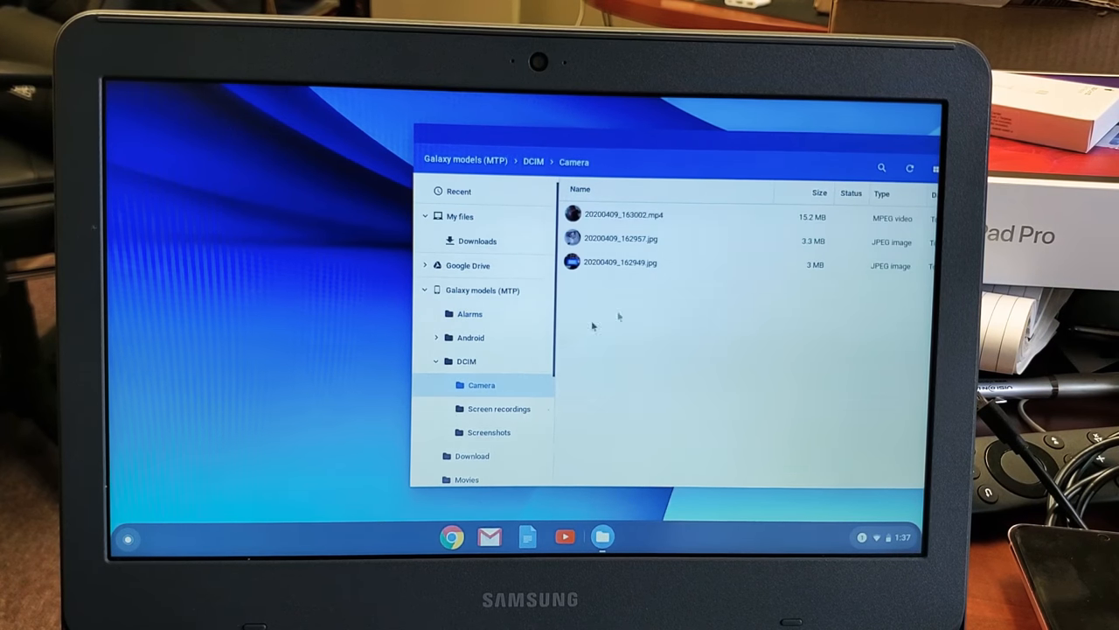
mouse_move(638, 248)
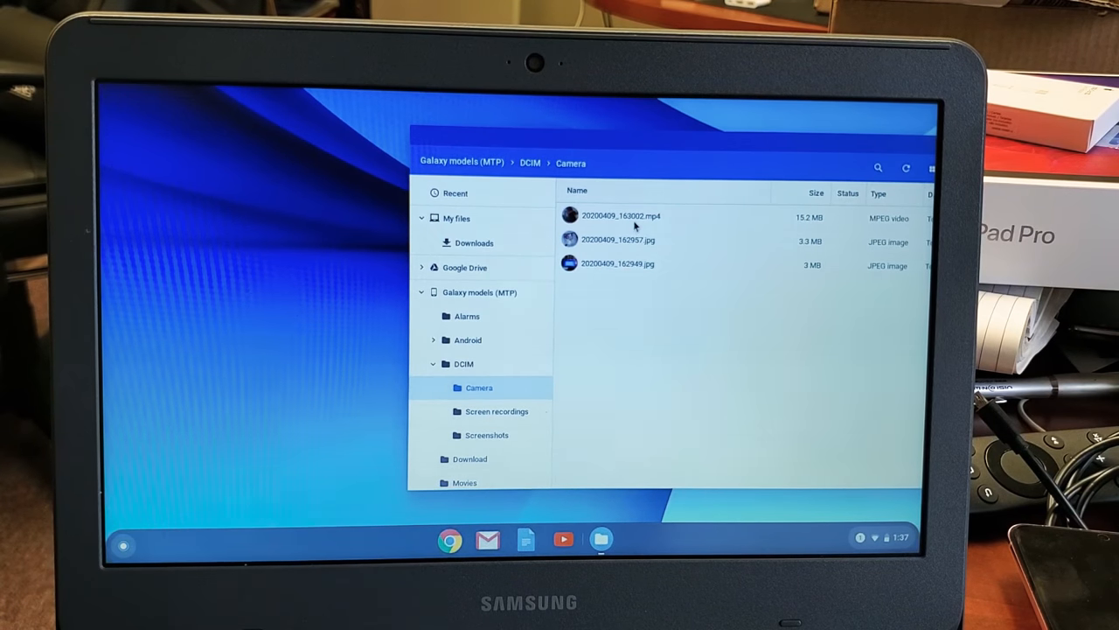
click(621, 216)
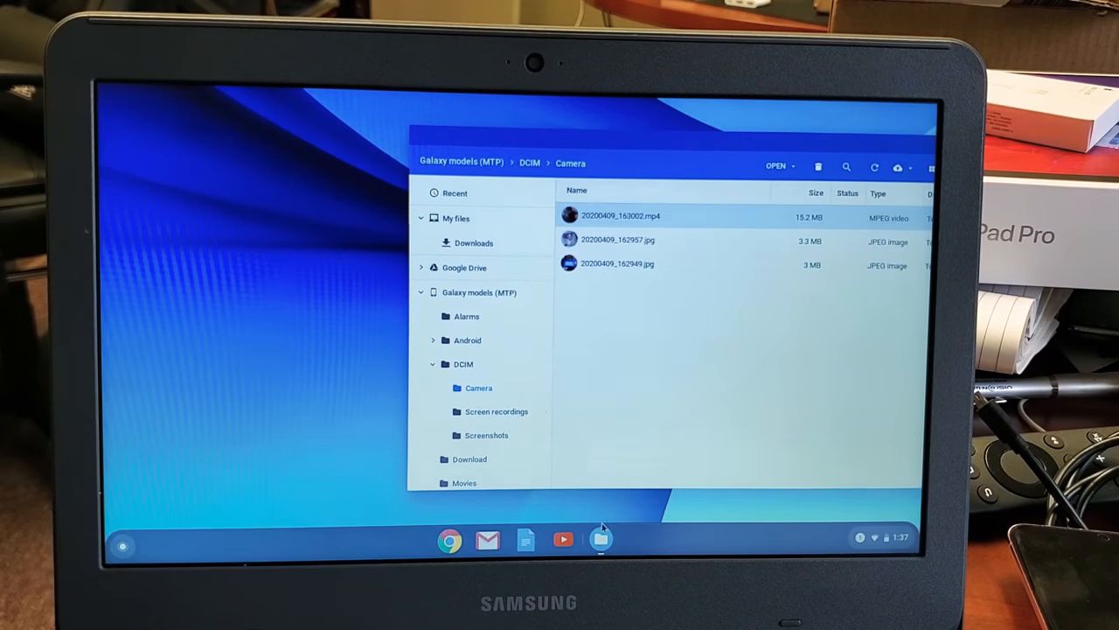
mouse_move(602, 539)
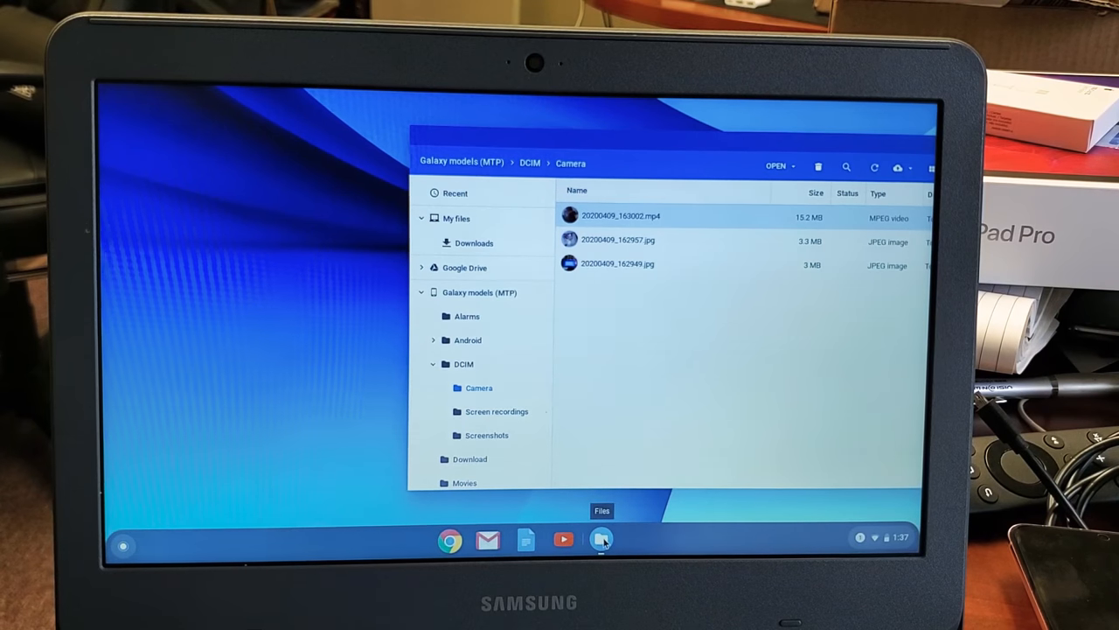
Step: Launch a second Files window and bring up the My files options
right_click(602, 538)
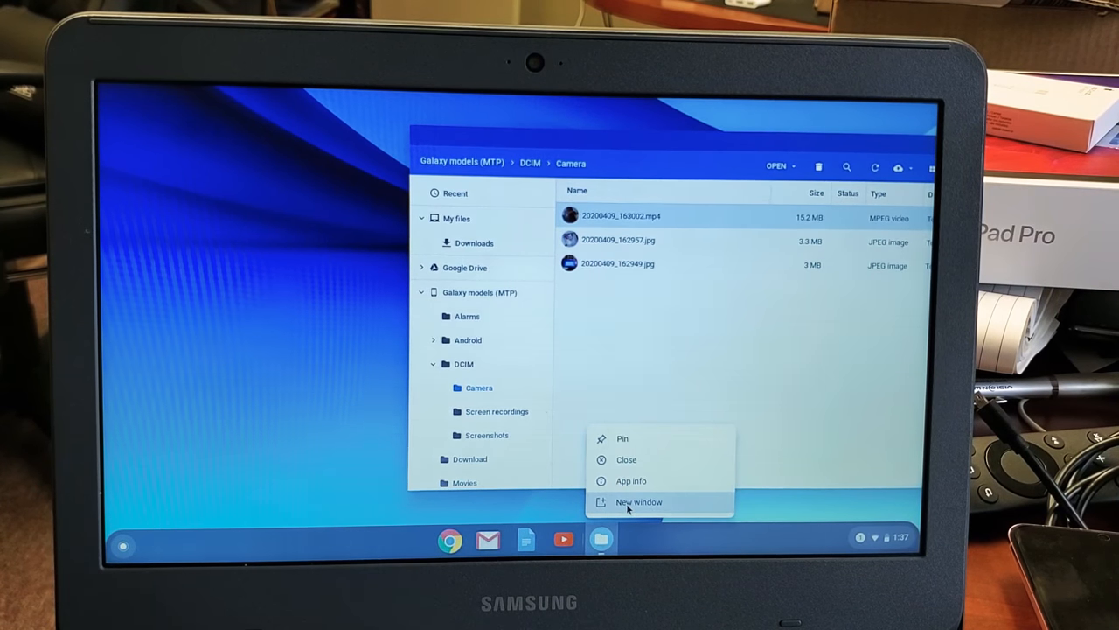
click(640, 501)
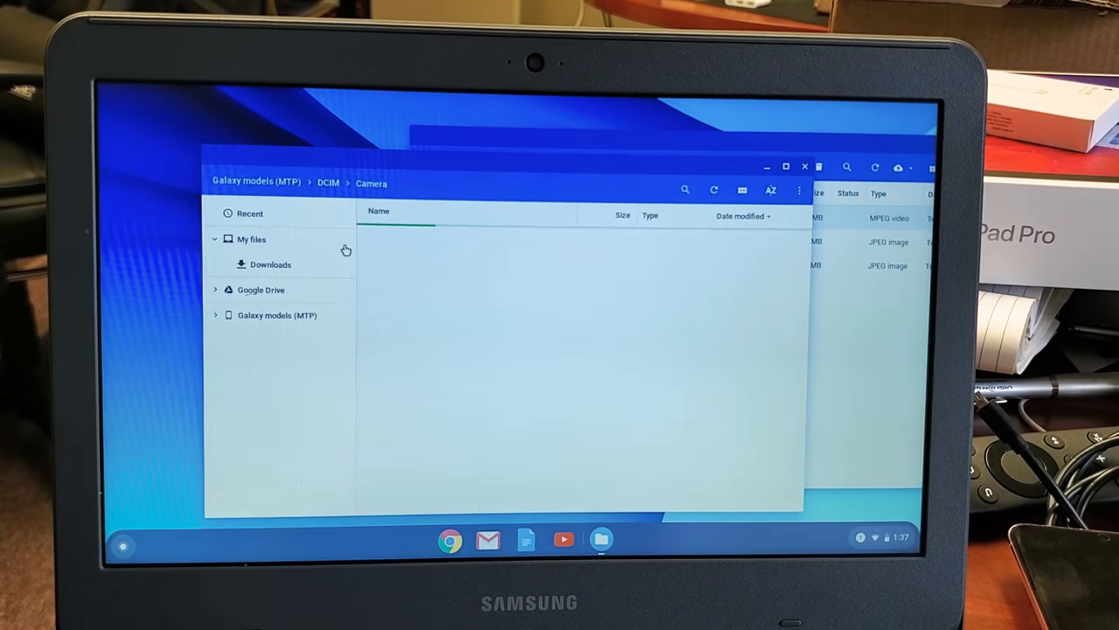
click(276, 315)
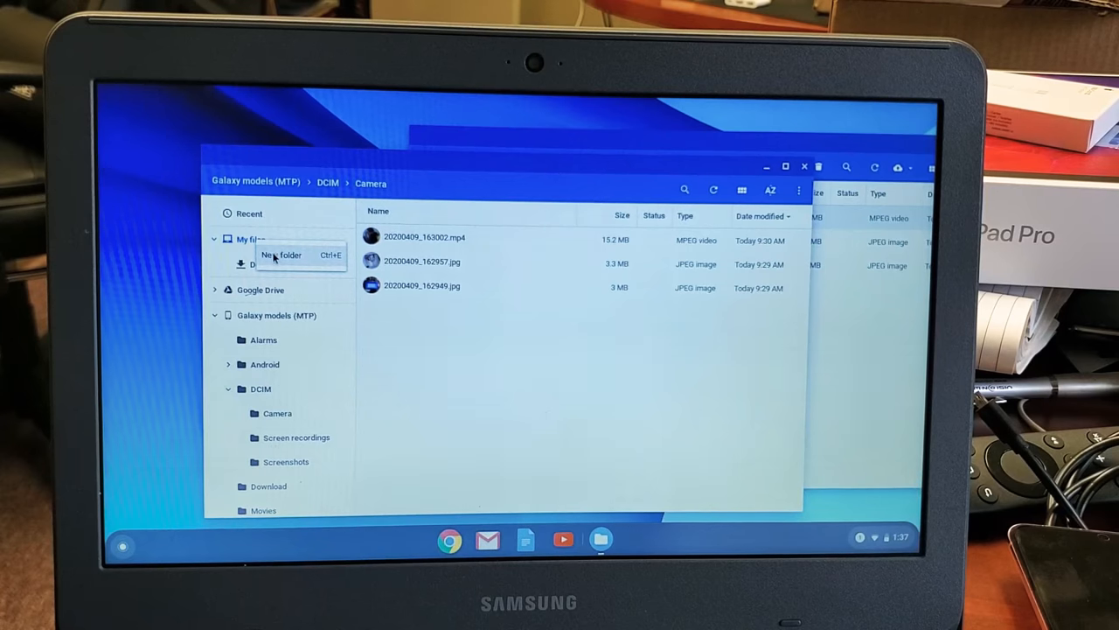
Step: Create a new folder under My files named 'photos', fixing the typo
click(282, 255)
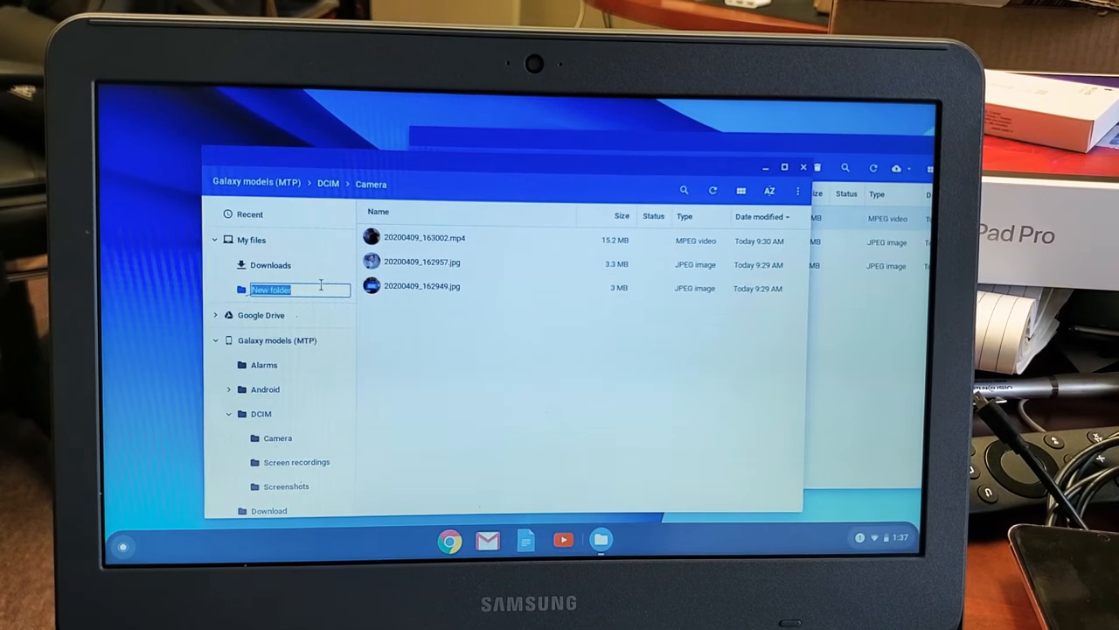
text(phtoos)
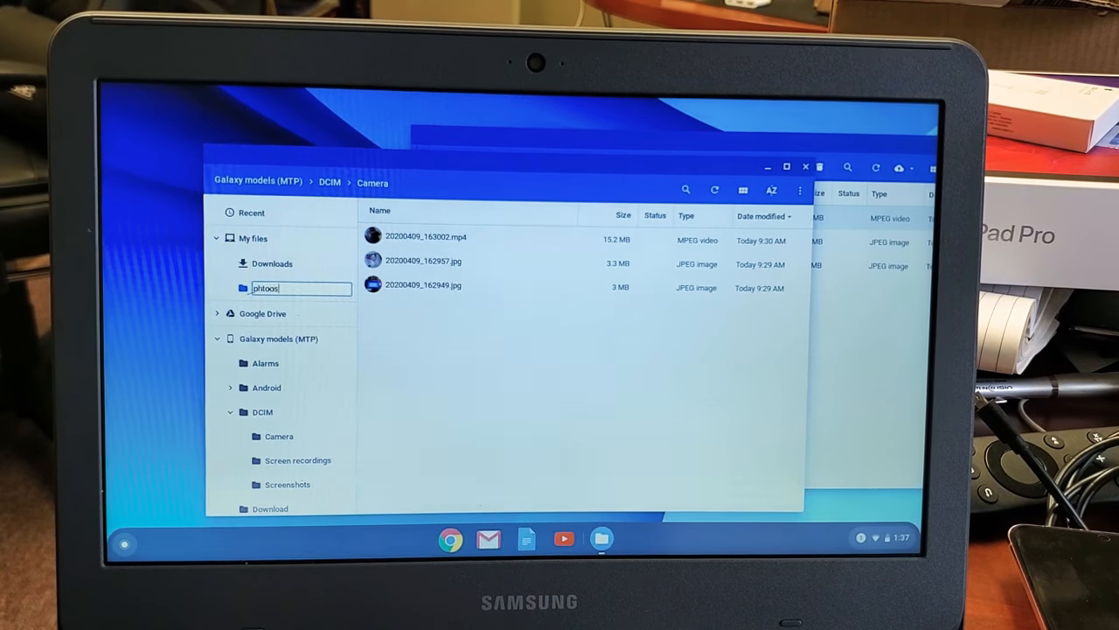
key(BackSpace)
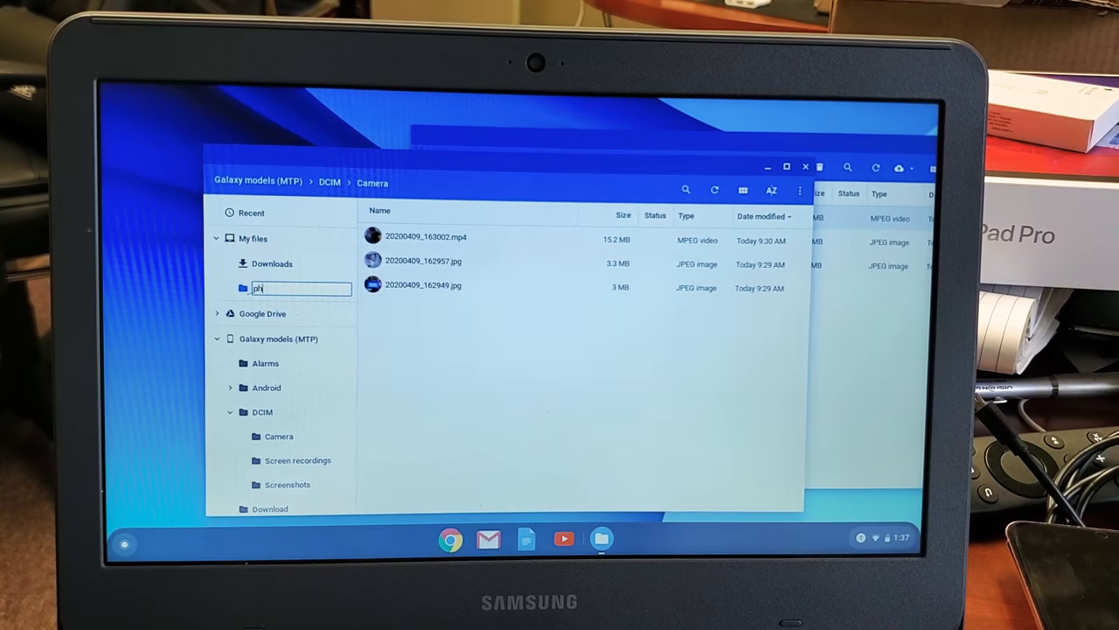
key(Enter)
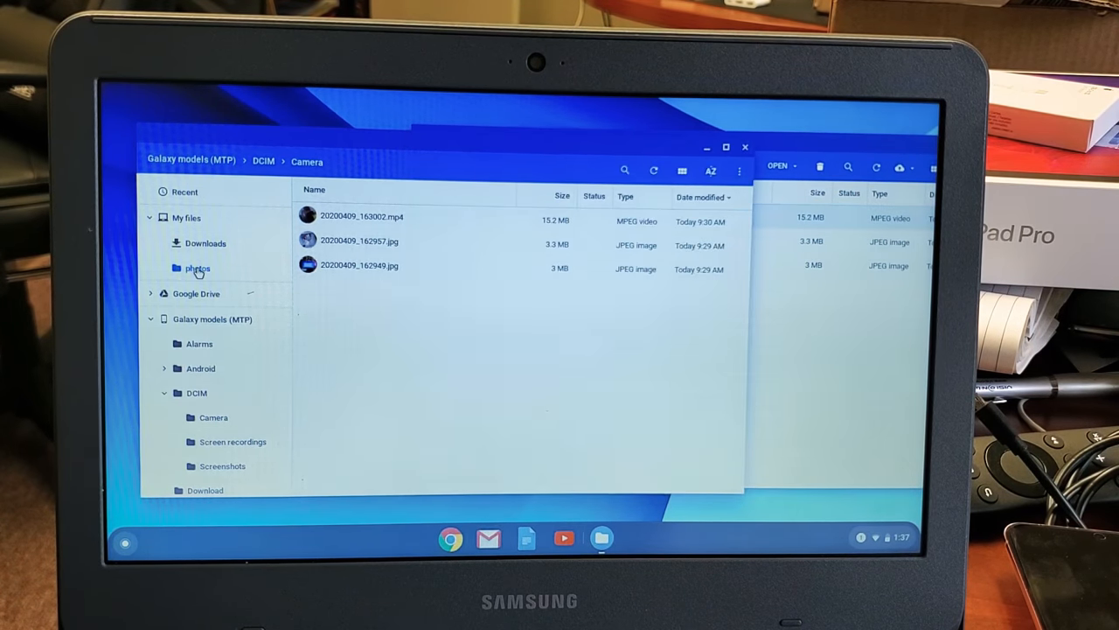
Step: Enter the photos folder and delete the single stray copied photo
click(198, 268)
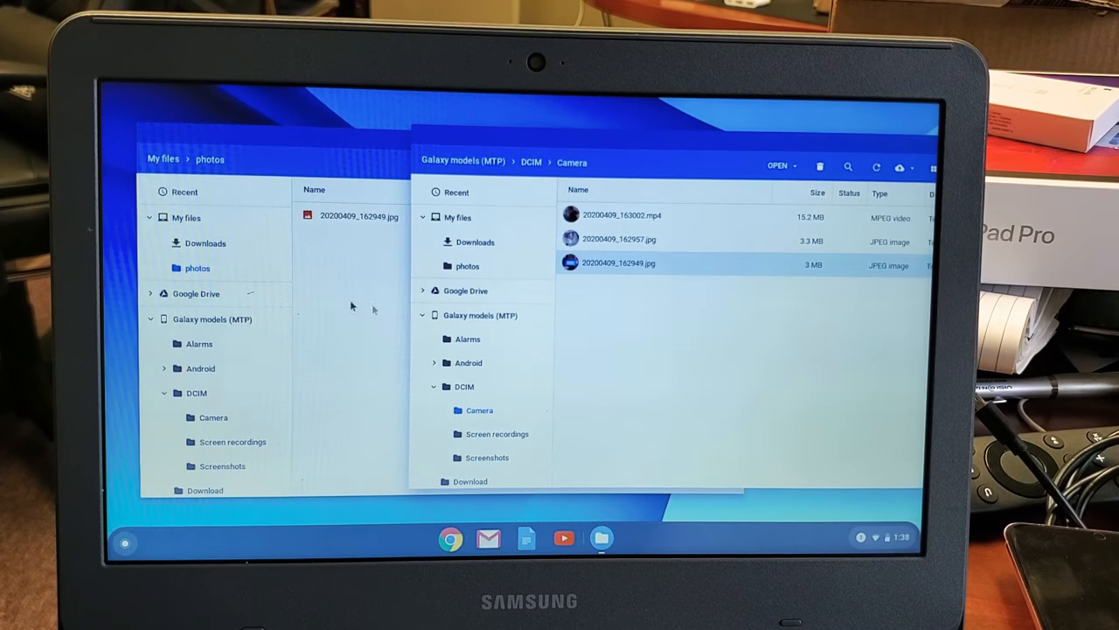
right_click(359, 217)
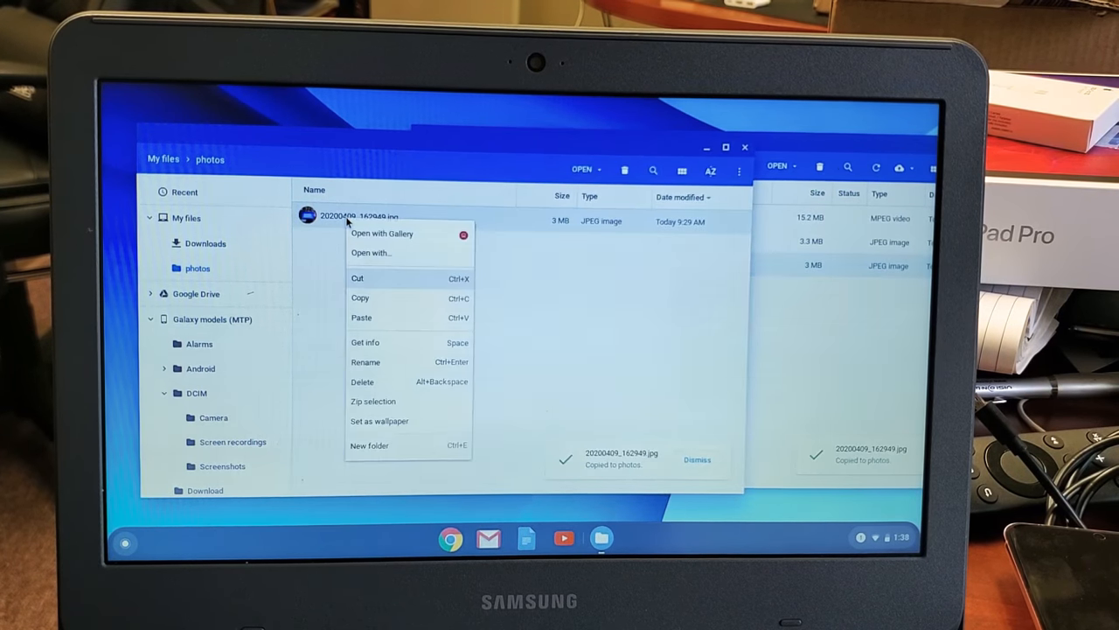
click(362, 382)
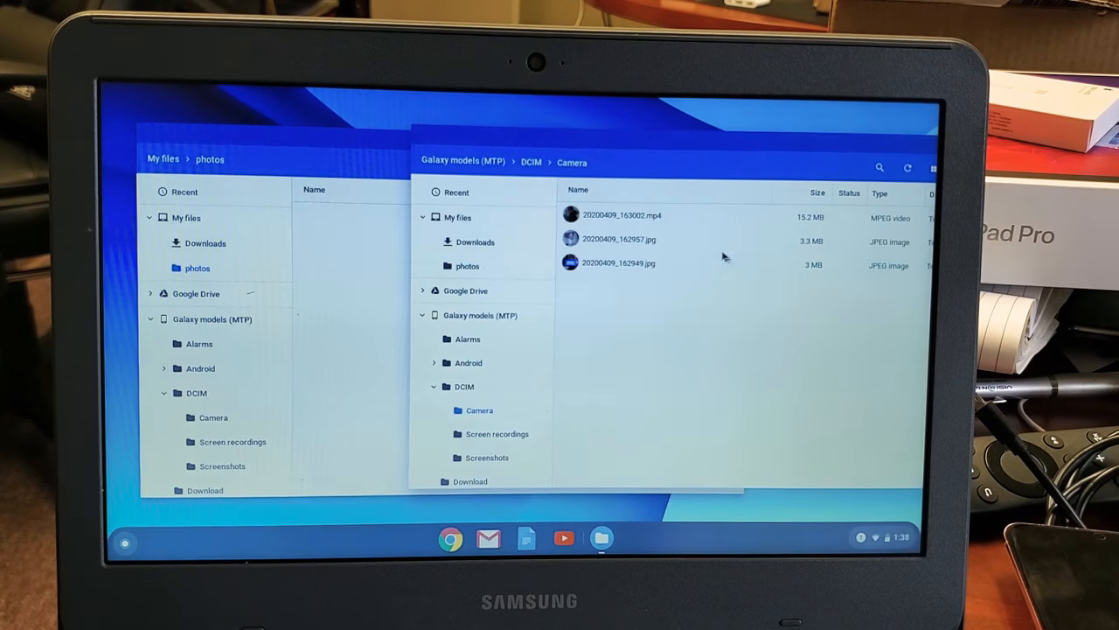
Step: Drag all three Camera files (MP4 and two JPEGs) into the photos folder
click(623, 215)
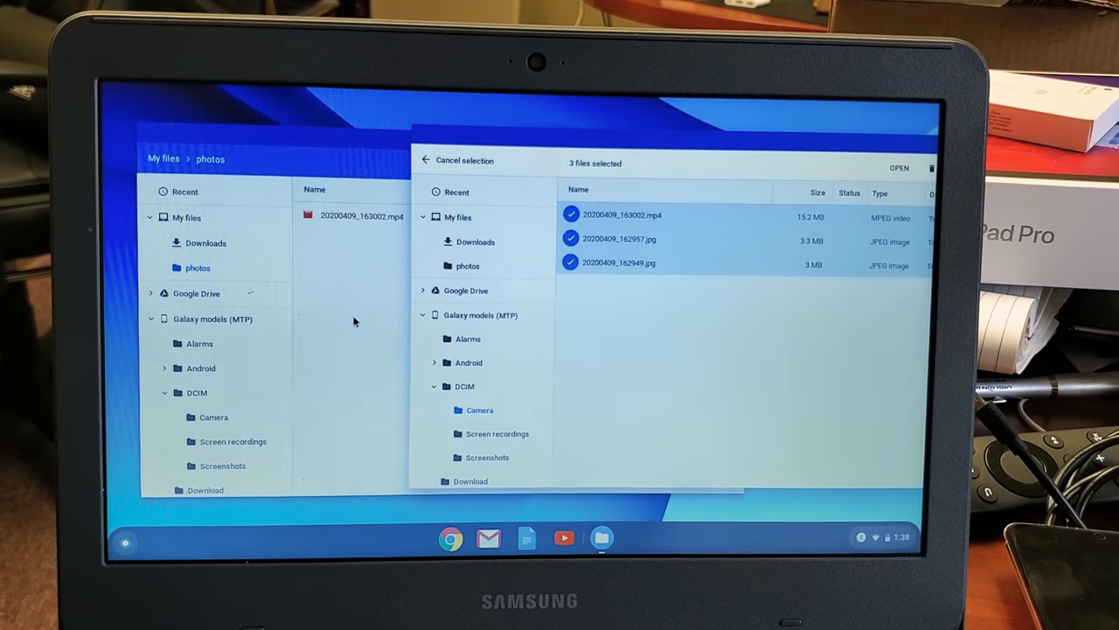
click(899, 168)
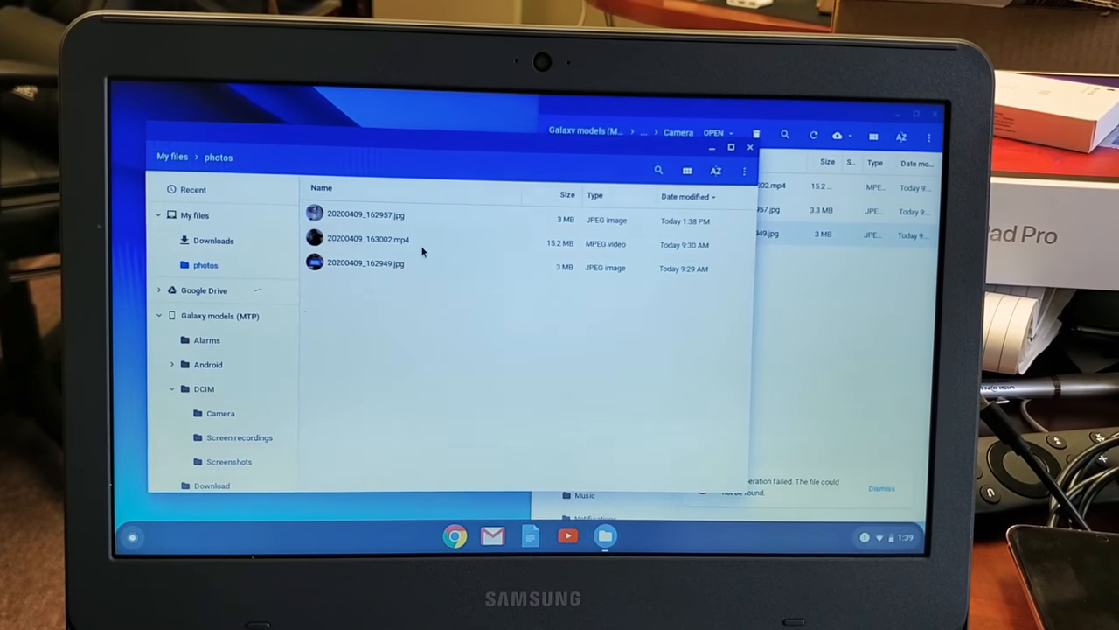
Step: View a copied JPEG in the Gallery, advance to the MP4 and play it
click(365, 214)
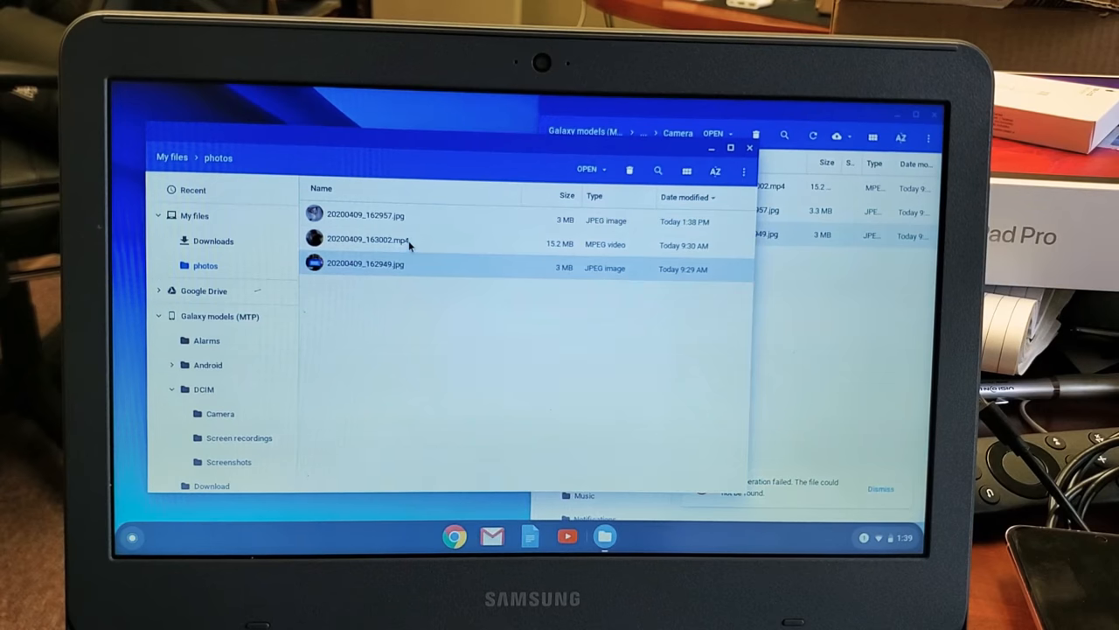
click(394, 243)
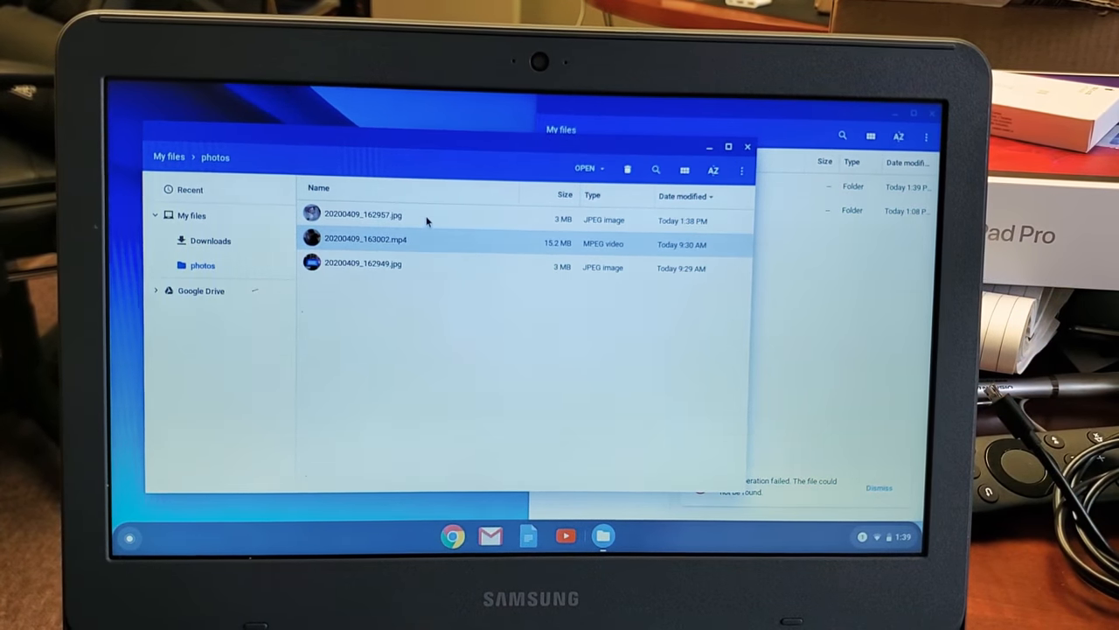
double_click(364, 214)
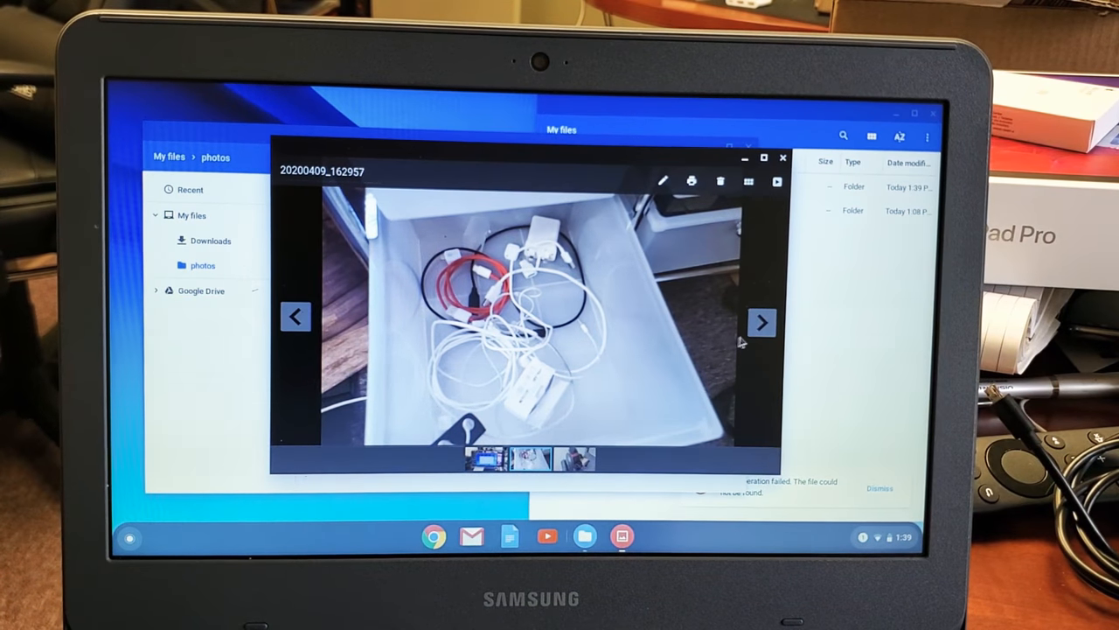
click(763, 322)
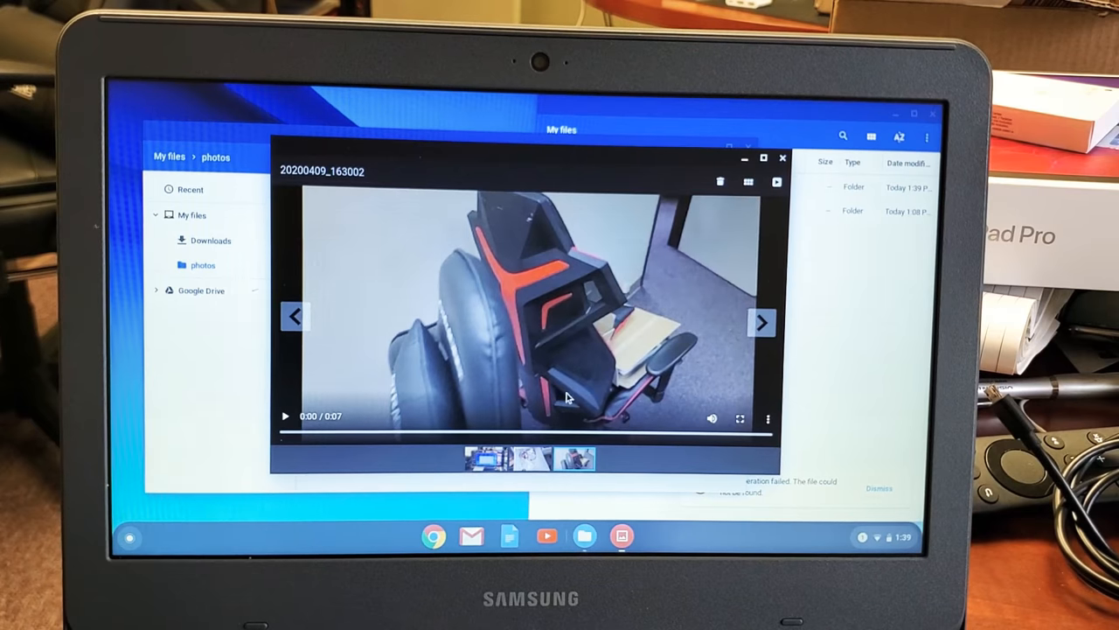
click(283, 416)
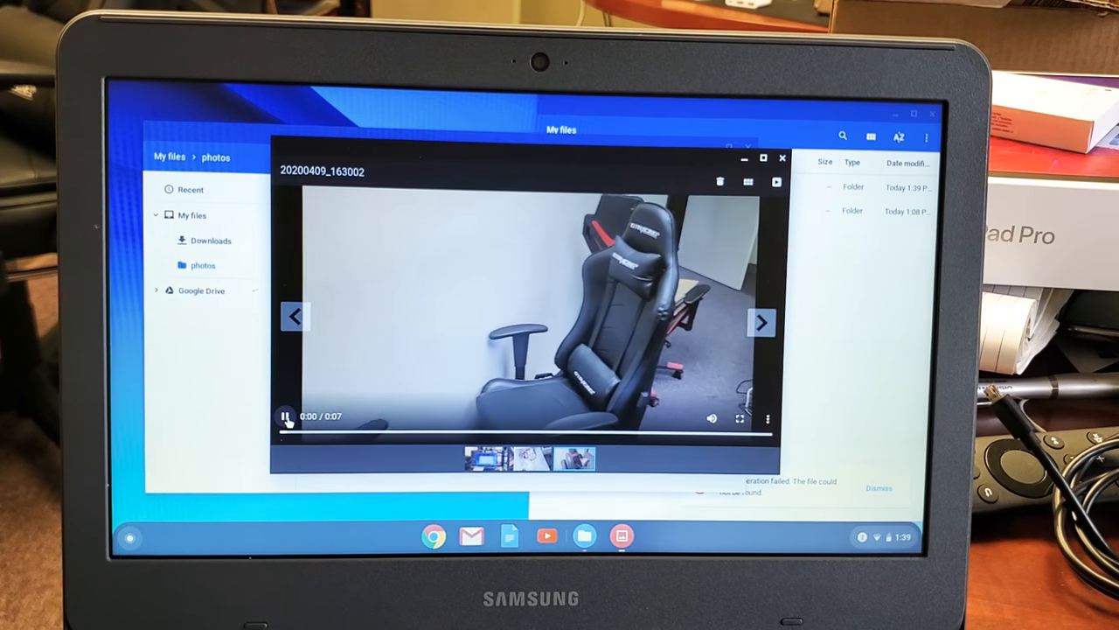